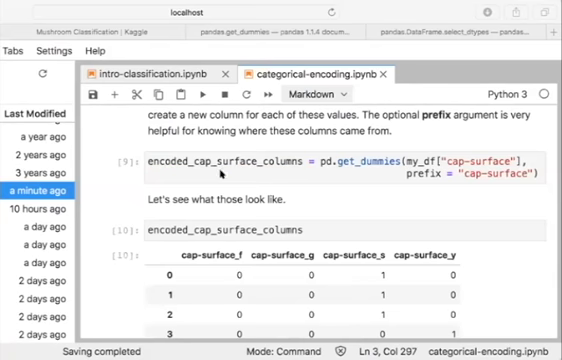
scroll(down, 3)
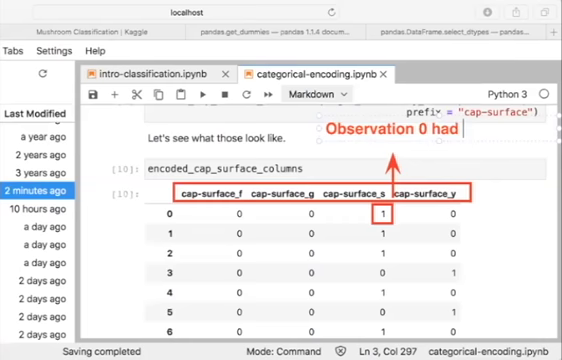
text(cap-surfa)
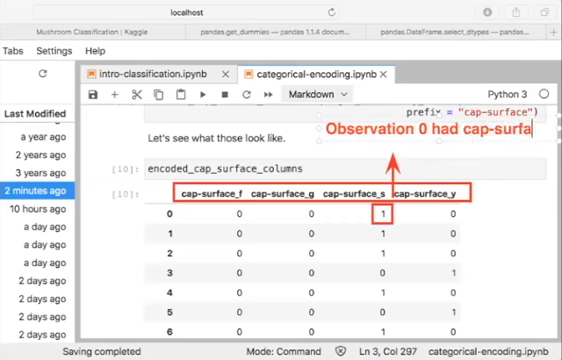
text(equal to "s")
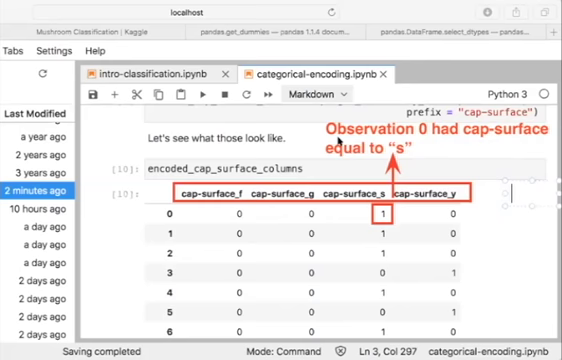
mouse_move(470, 240)
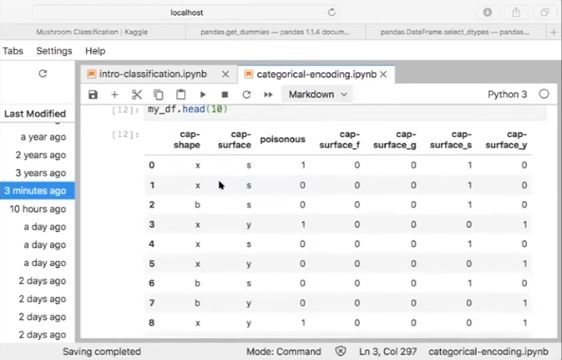
mouse_move(350, 240)
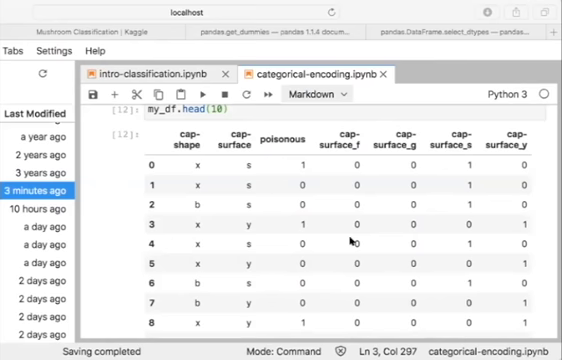
scroll(down, 3)
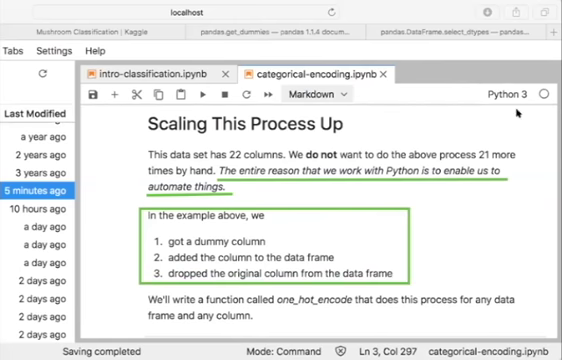
scroll(down, 3)
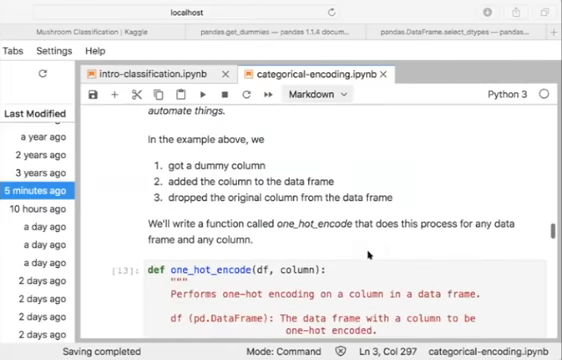
scroll(down, 3)
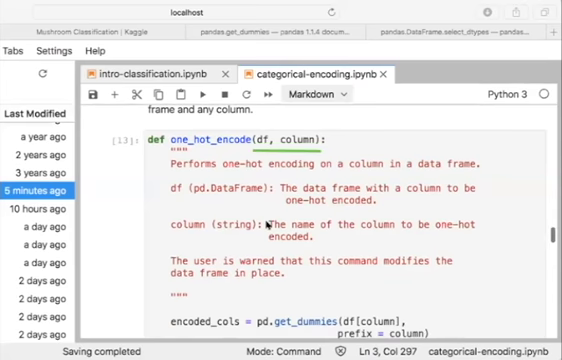
scroll(down, 3)
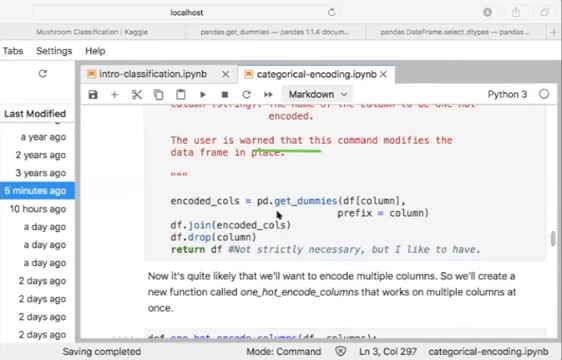
scroll(down, 3)
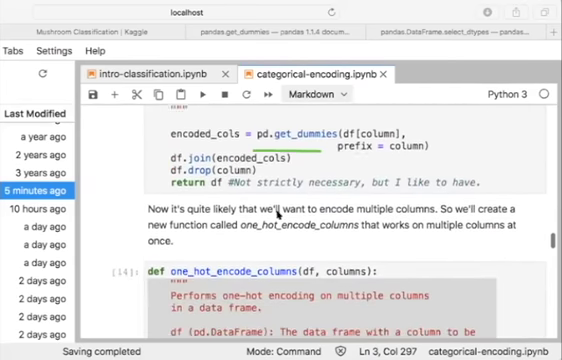
scroll(down, 3)
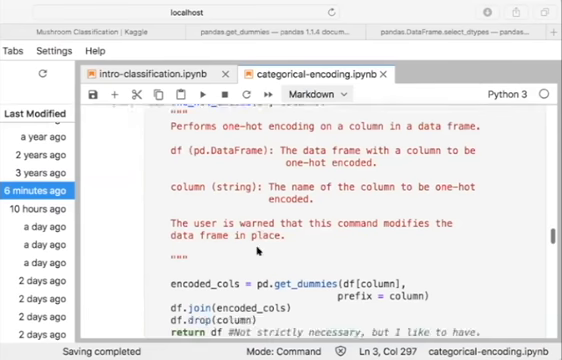
scroll(down, 3)
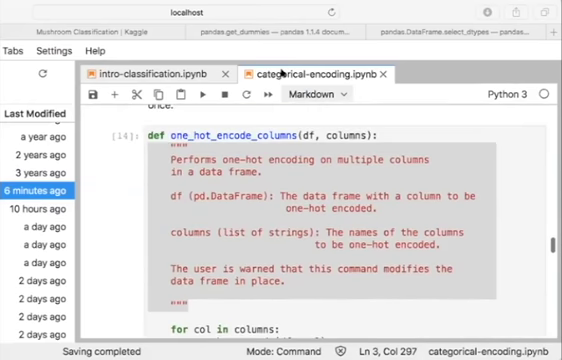